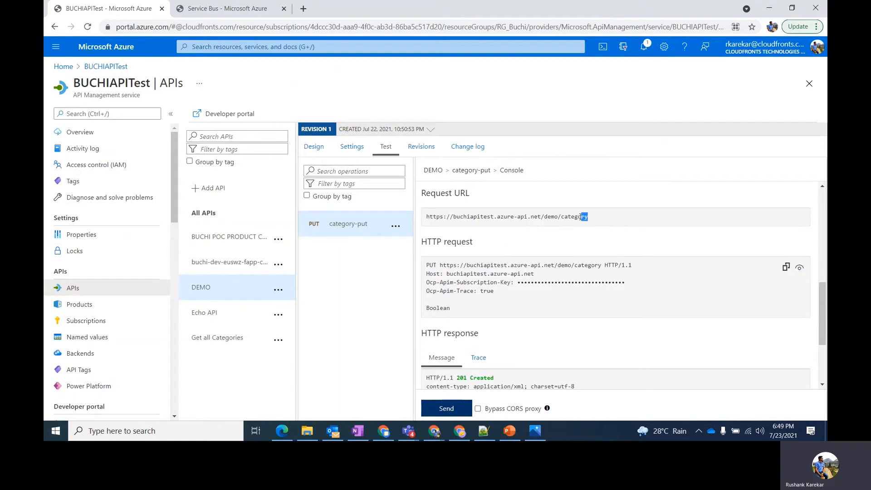
# Step: Select the category-put Request URL and switch to the demo-servicebus-dev namespace tab
pyautogui.tripleClick(506, 216)
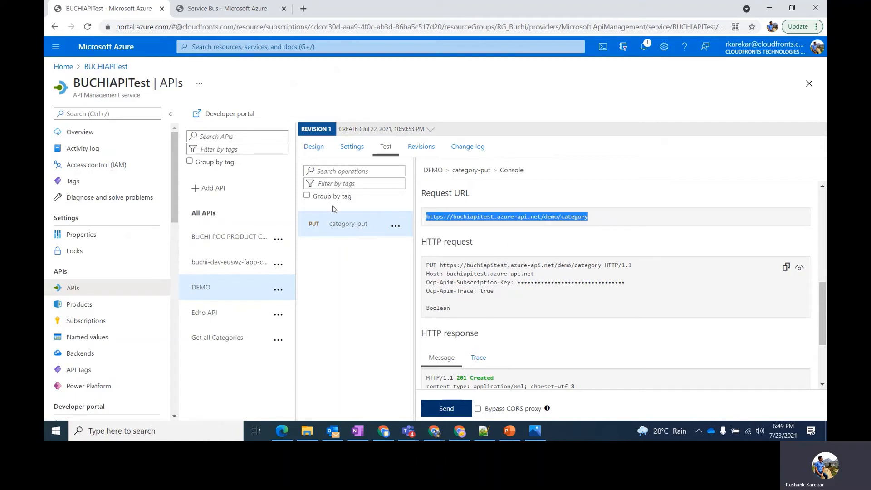
pyautogui.moveTo(345, 242)
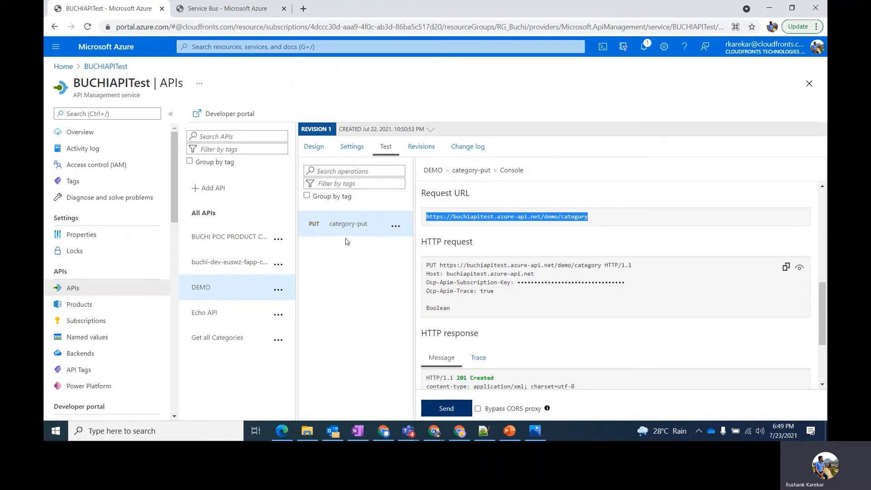
pyautogui.click(227, 8)
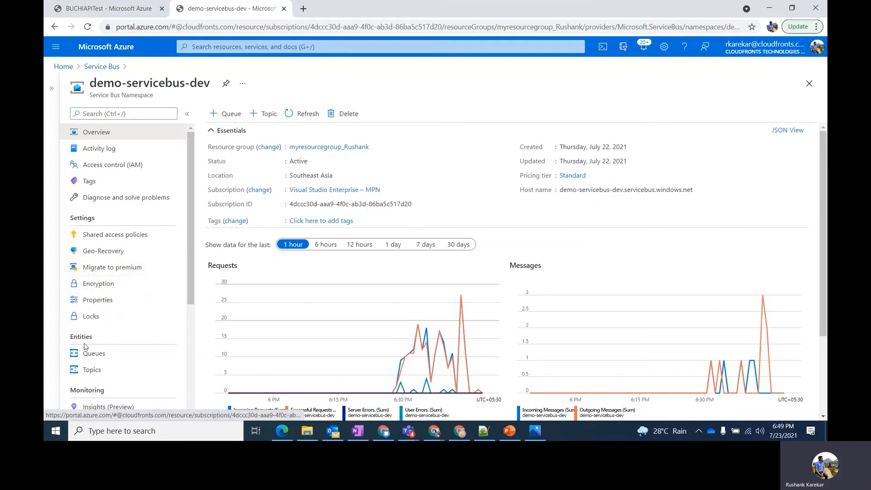
# Step: Browse to demo-topic's Demo-Subscription and inspect its $Default SqlFilter
pyautogui.click(92, 369)
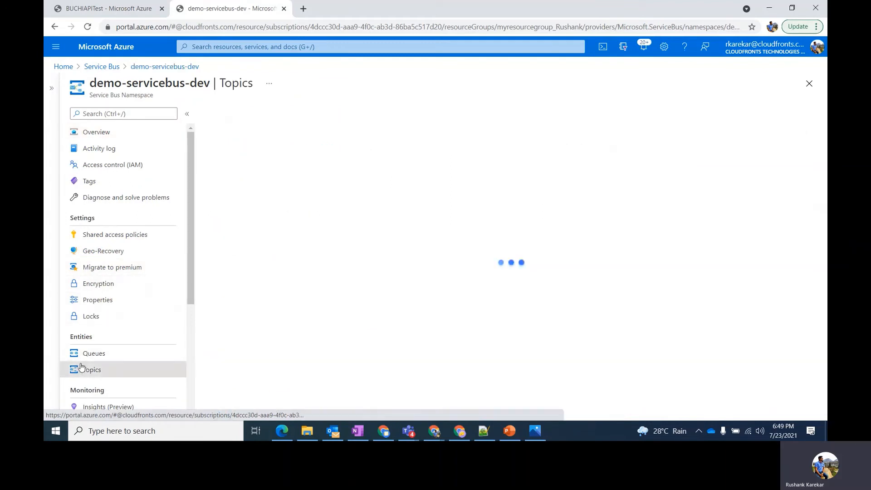
pyautogui.click(92, 369)
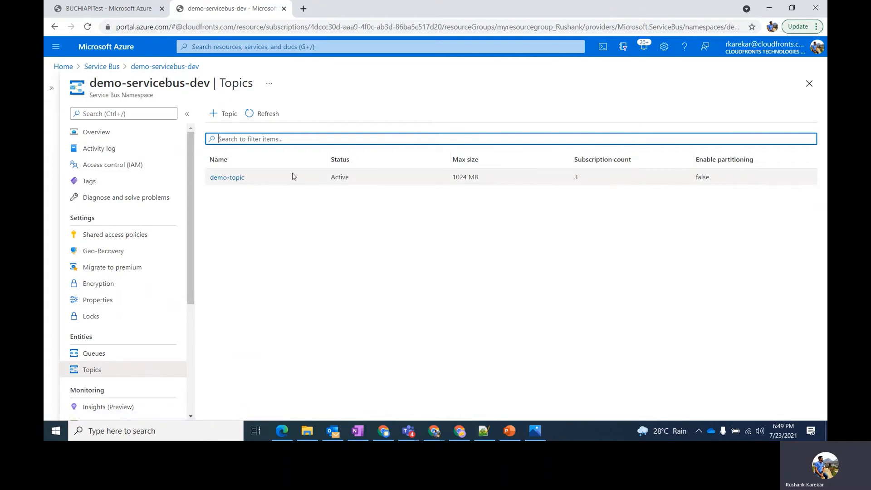
pyautogui.click(227, 177)
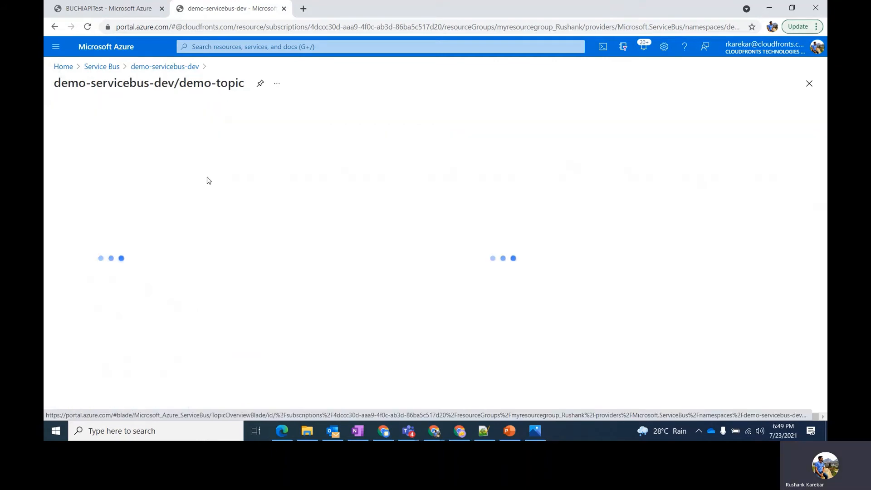
pyautogui.click(86, 288)
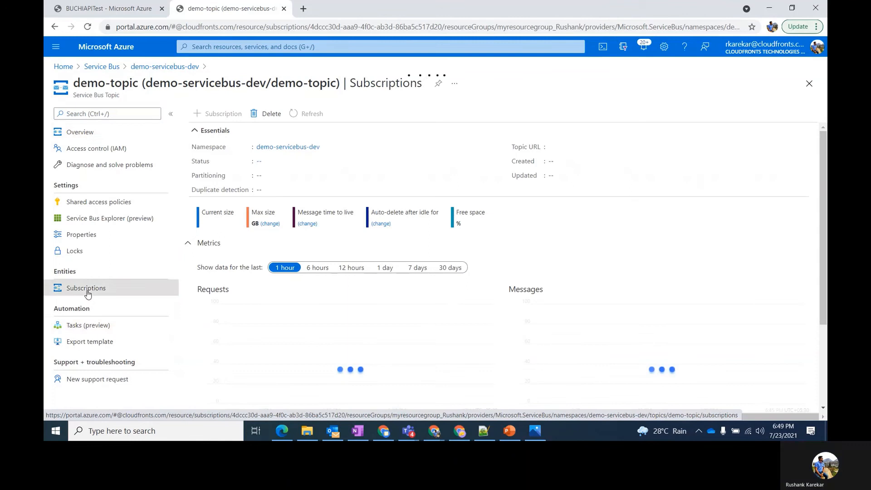
pyautogui.click(86, 288)
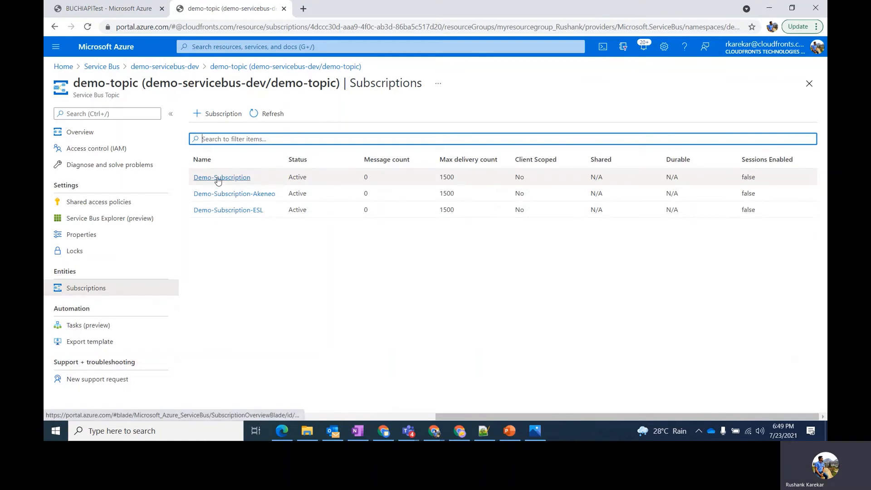
pyautogui.click(221, 176)
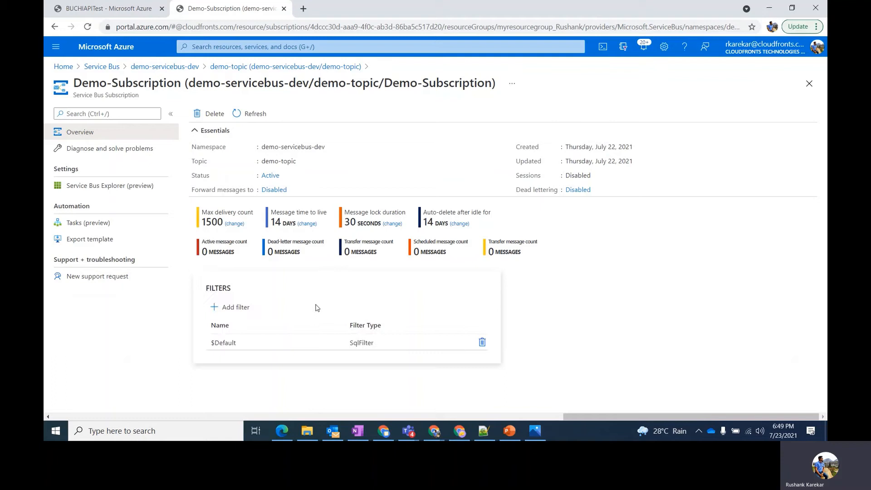
pyautogui.moveTo(258, 304)
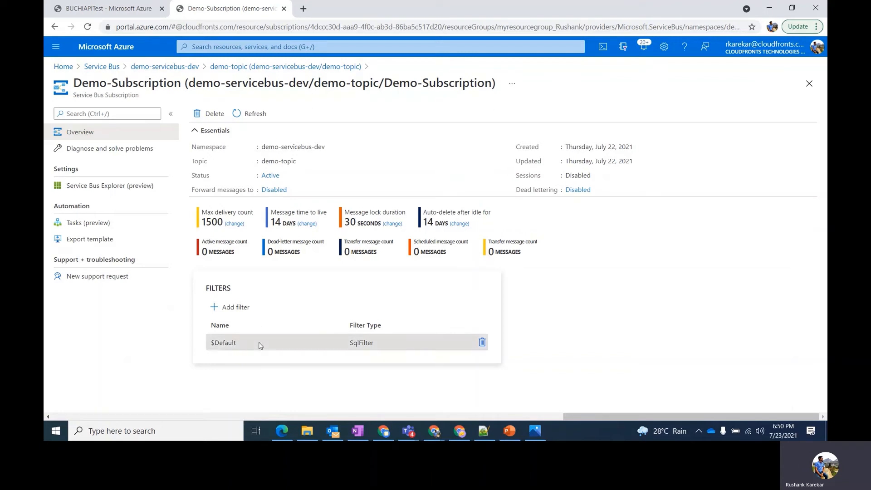
pyautogui.click(223, 342)
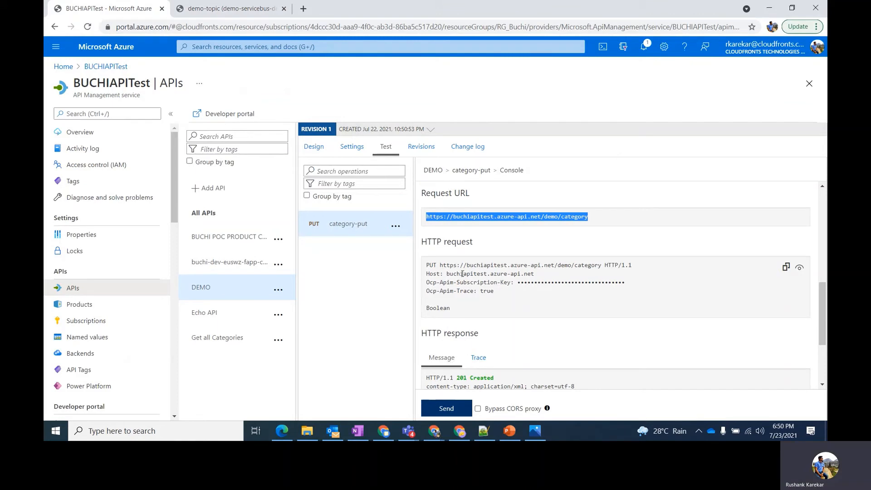
# Step: Resend the PUT request with body Boolean and return to demo-topic's subscriptions list
pyautogui.scroll(-3)
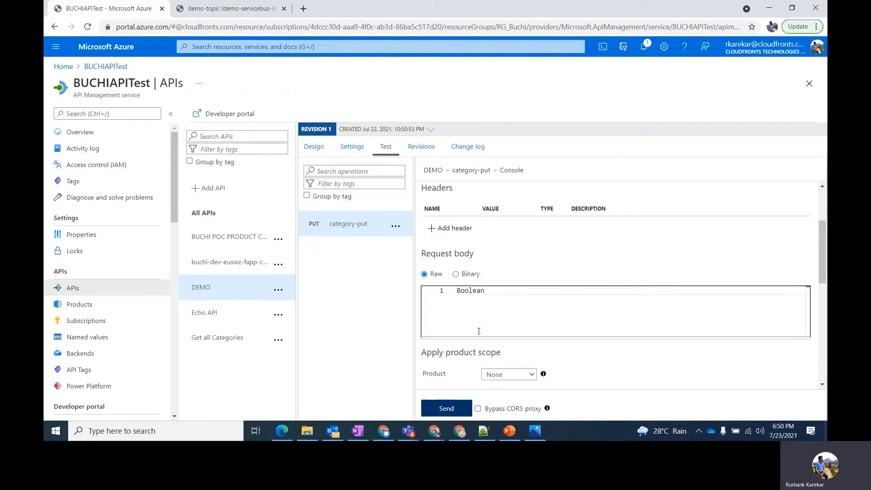
pyautogui.click(446, 407)
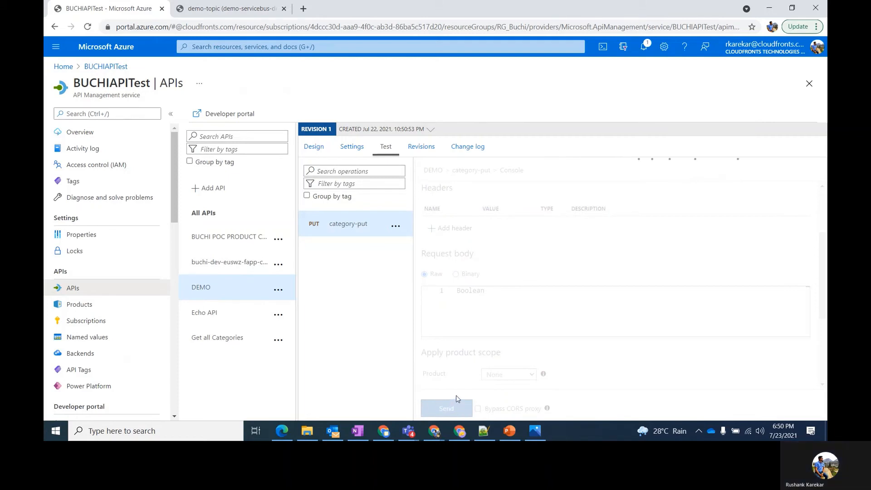
pyautogui.click(228, 8)
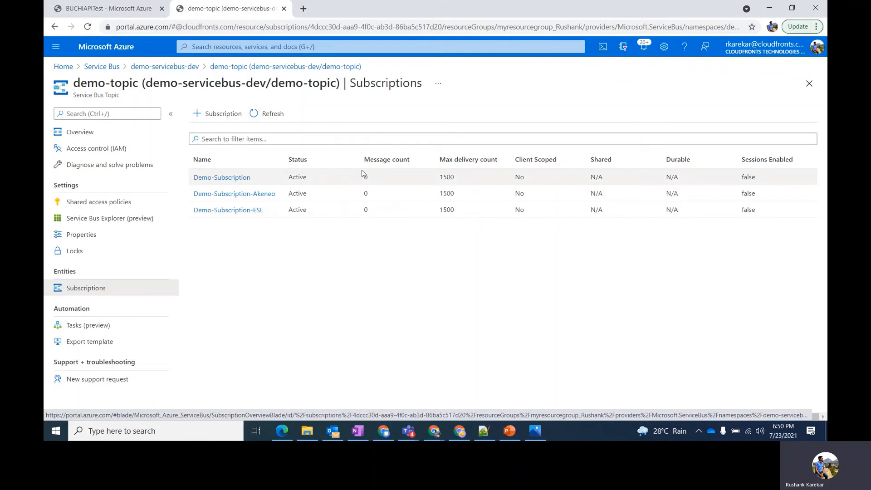
# Step: Refresh the subscription counts and open Demo-Subscription, now holding 1 message
pyautogui.click(272, 113)
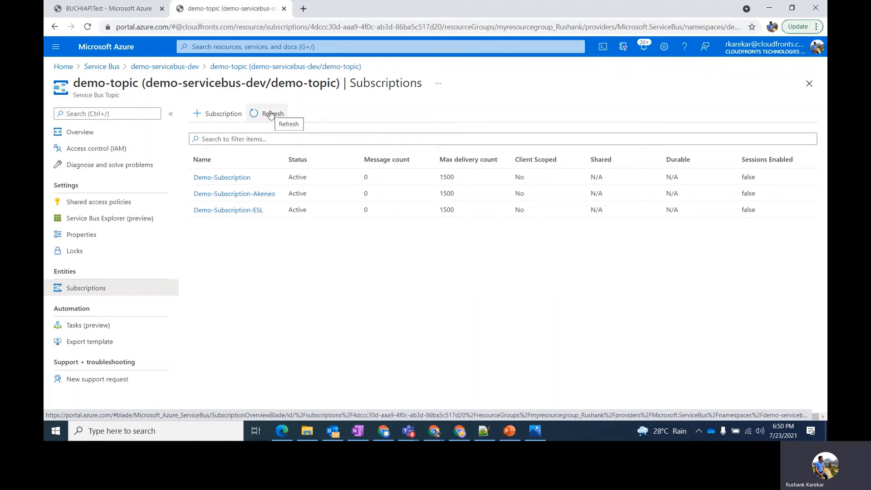
pyautogui.click(271, 113)
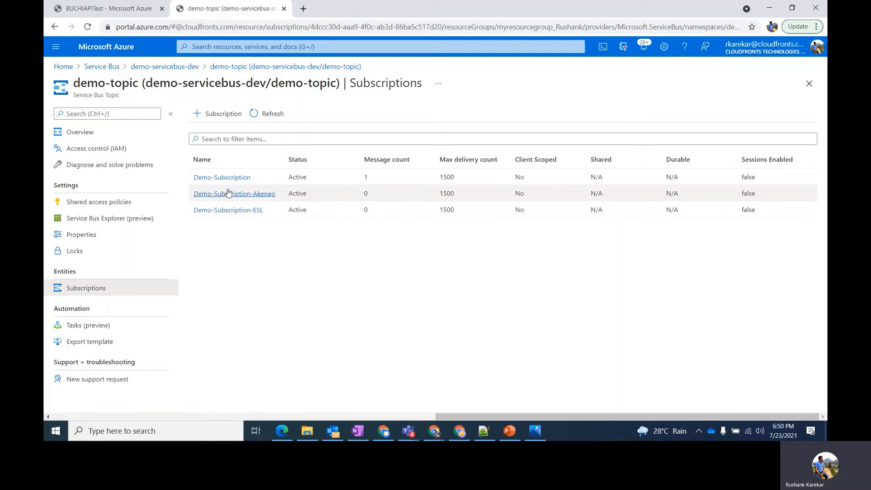
pyautogui.moveTo(286, 197)
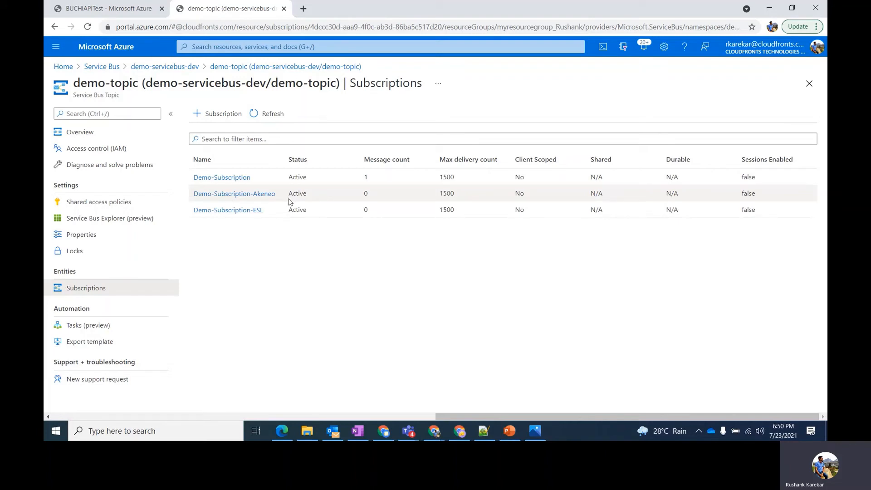
pyautogui.click(220, 177)
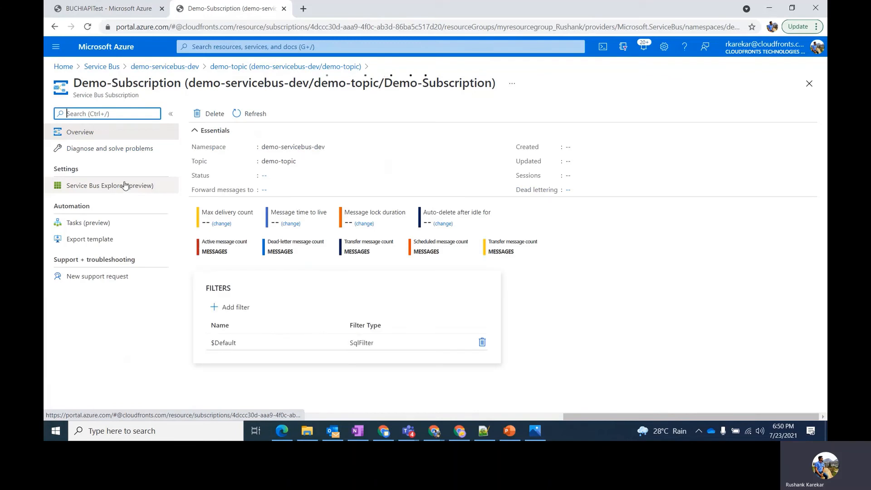
# Step: Peek Demo-Subscription in Service Bus Explorer and open the Boolean message with method PUT
pyautogui.click(110, 185)
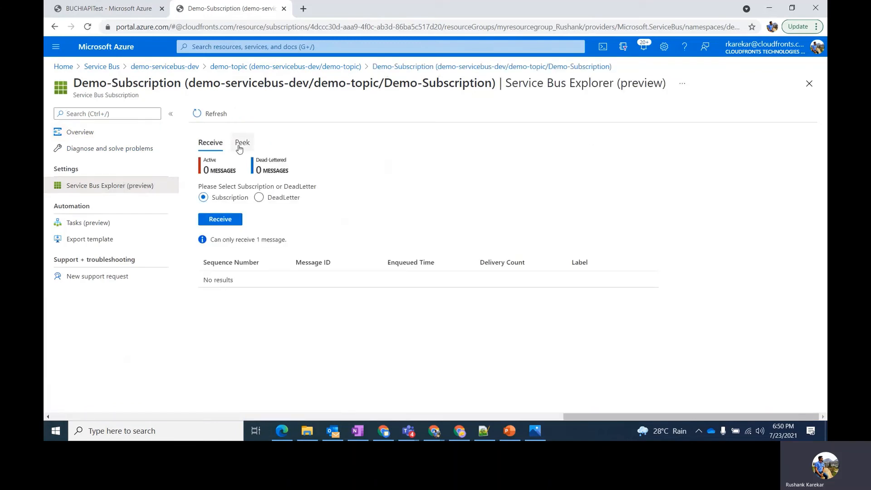
pyautogui.click(241, 141)
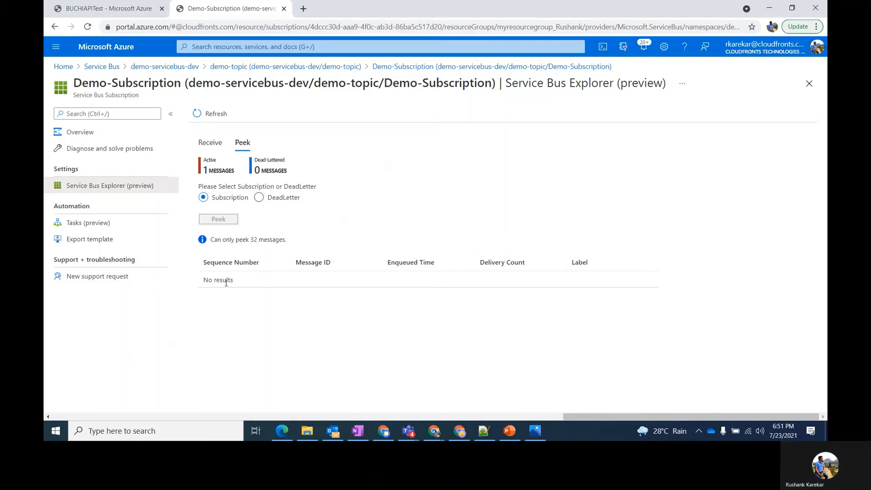
pyautogui.click(218, 218)
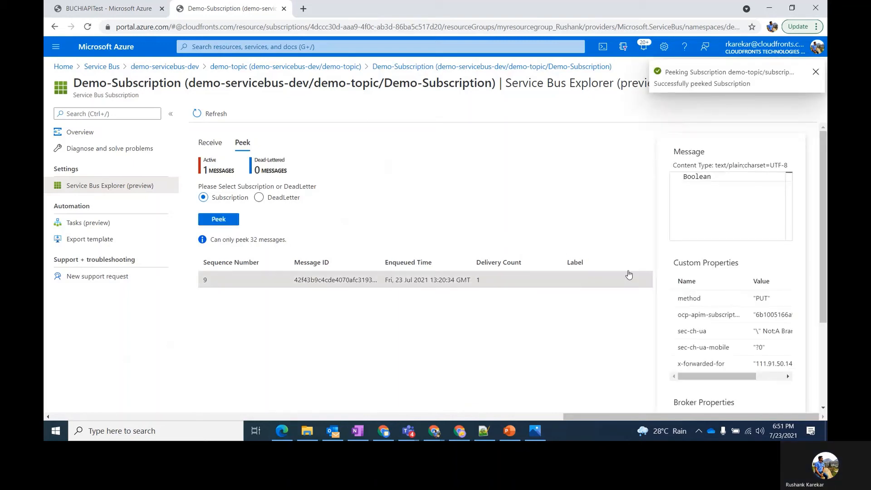
pyautogui.doubleClick(695, 176)
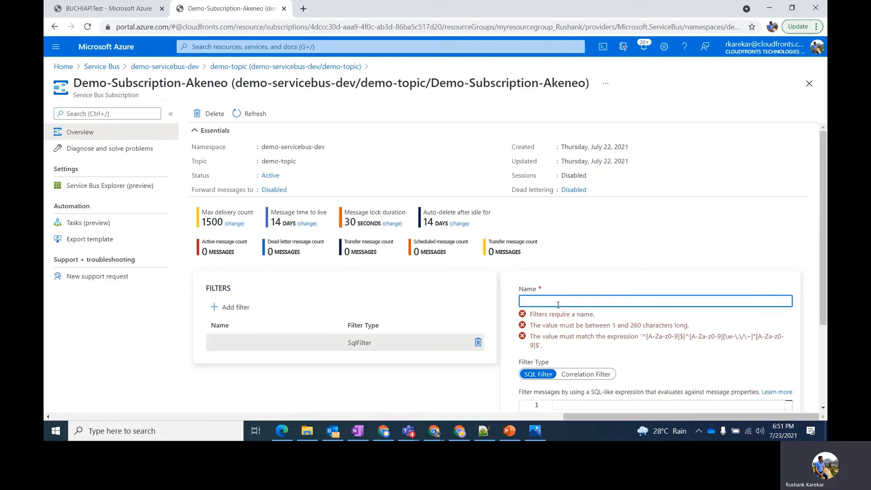
# Step: Enter the SQL expression receiver = 'akeneo' for the Akeneo subscription's filter and save it
pyautogui.write('receiver')
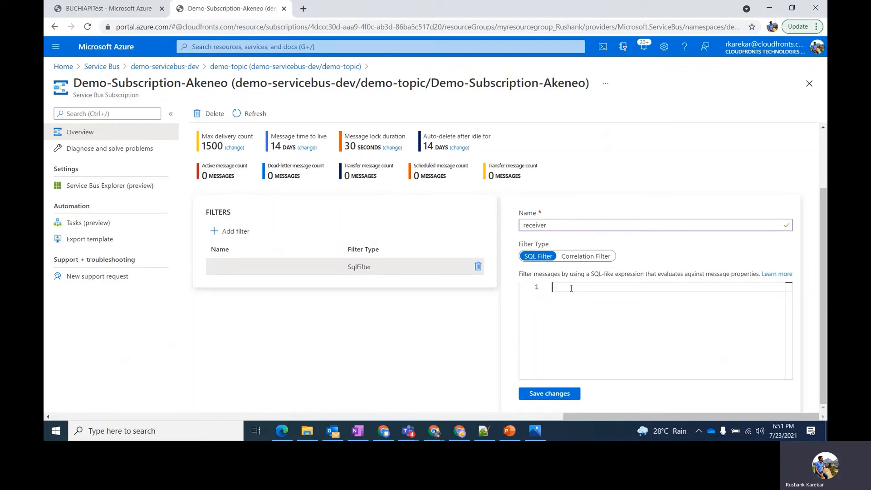
pyautogui.write('receive')
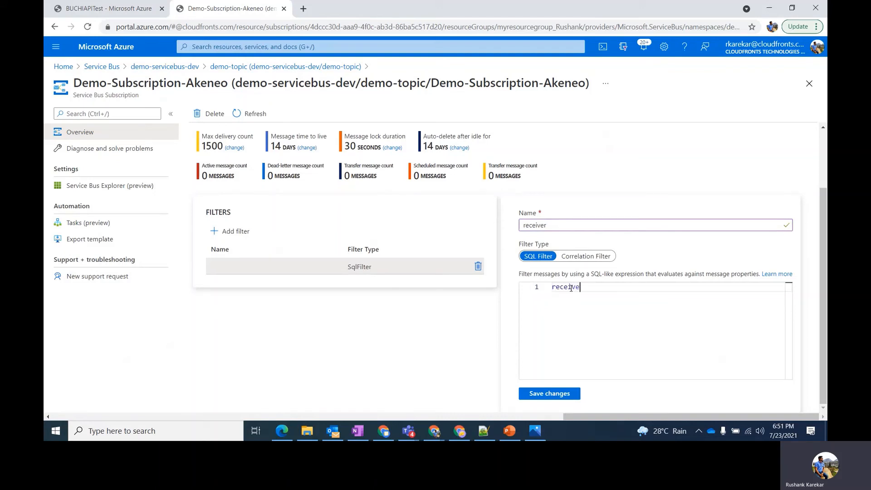
pyautogui.write('=')
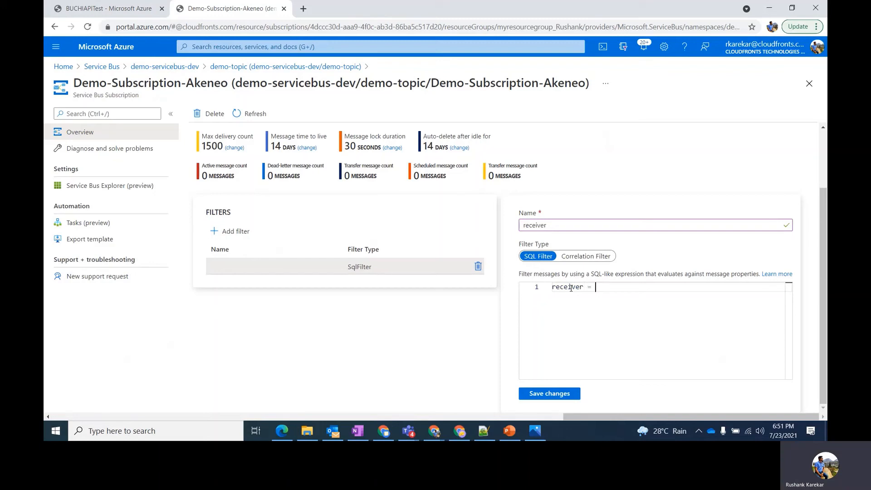
pyautogui.write("'ak'")
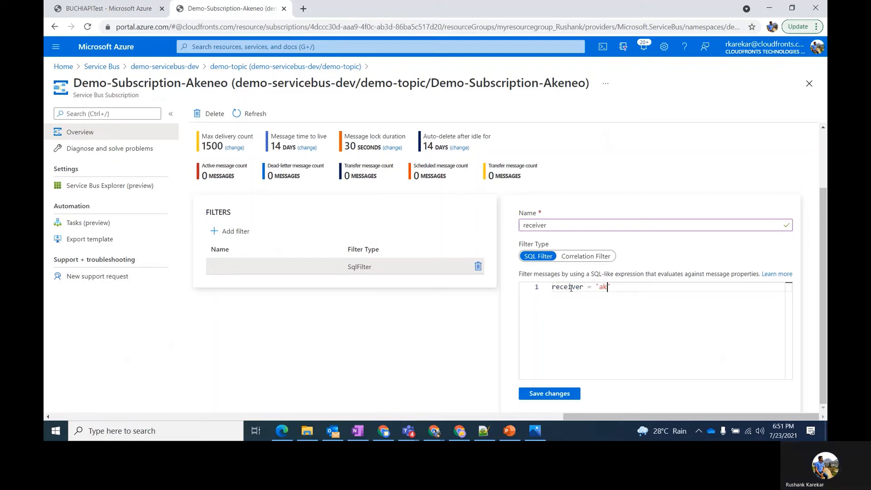
pyautogui.write('eneo')
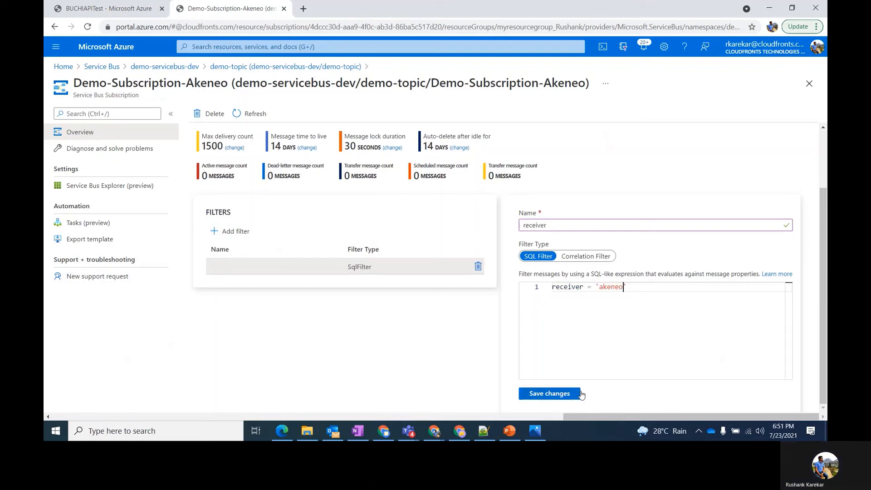
pyautogui.click(548, 393)
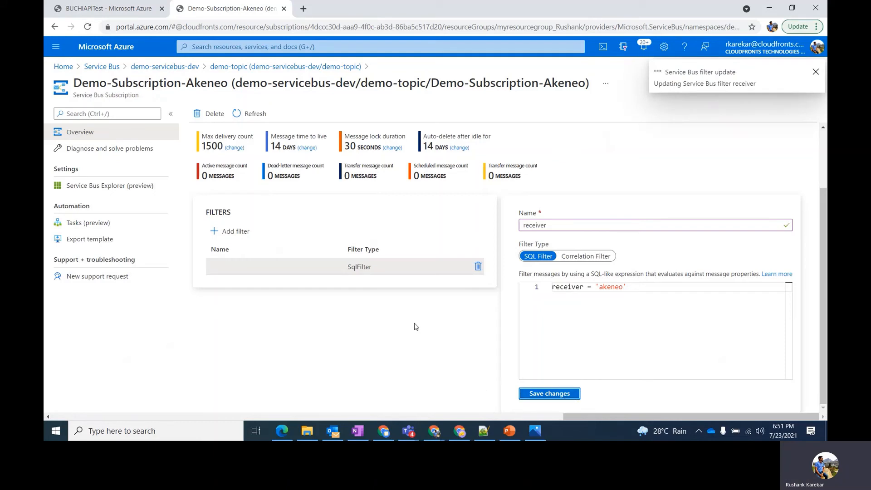
pyautogui.click(548, 393)
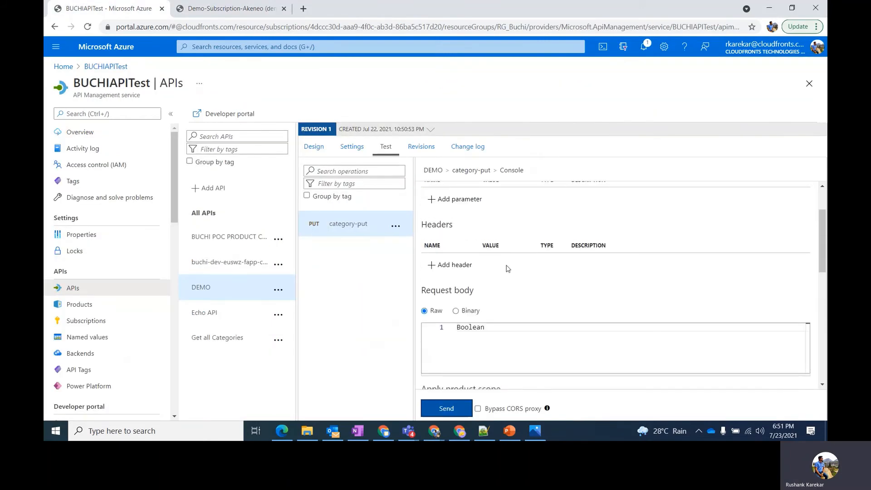
# Step: Add header receiver: akeneo, change the request body to Akeneo, and send
pyautogui.click(454, 264)
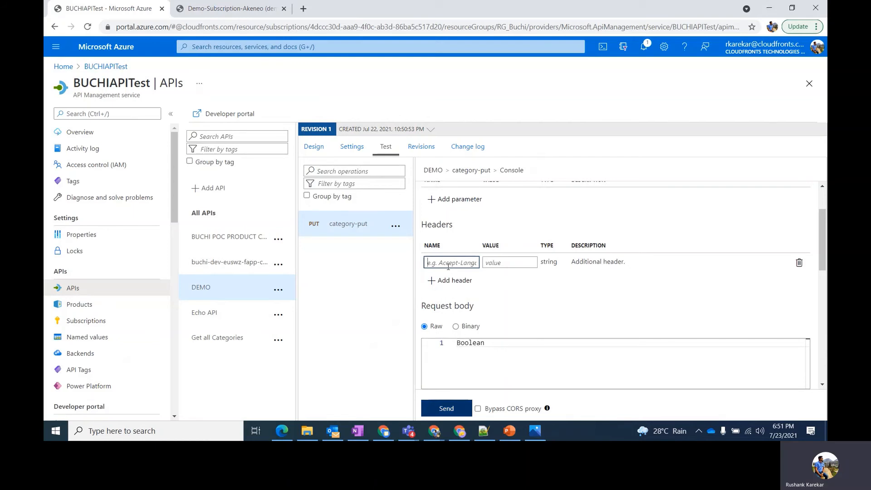
pyautogui.write('H')
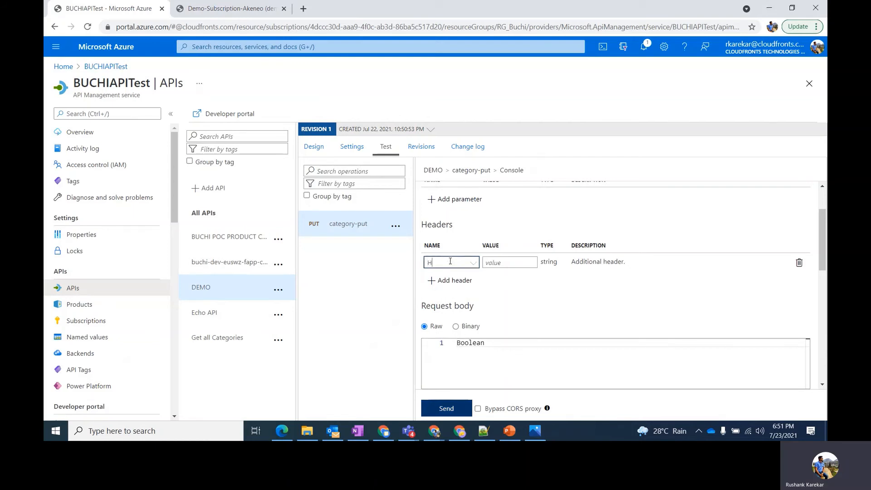
pyautogui.write('receiver')
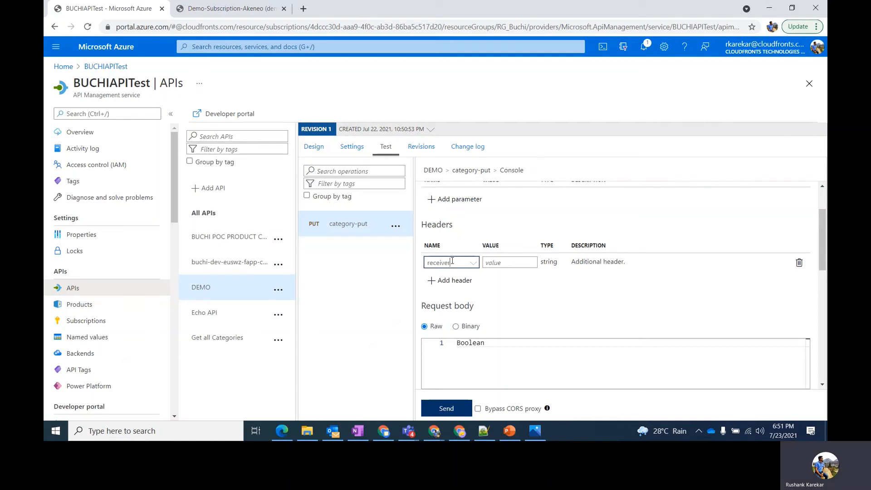
pyautogui.write('akeneo')
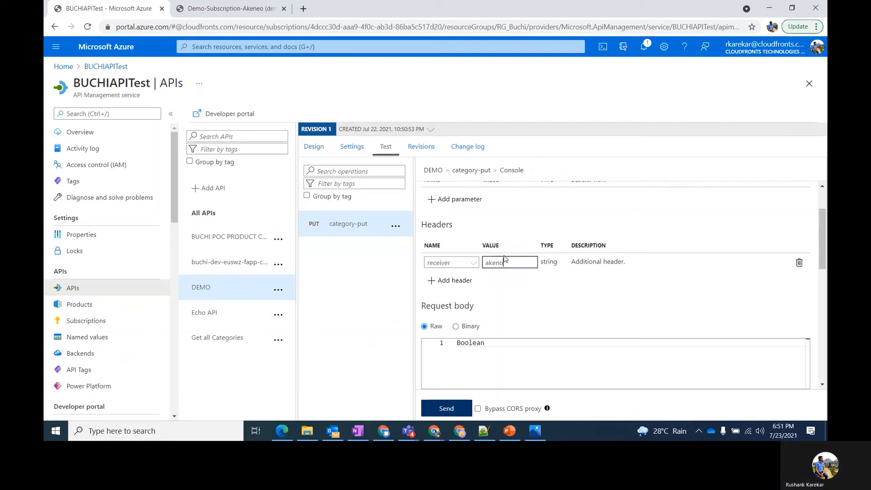
pyautogui.press('Backspace')
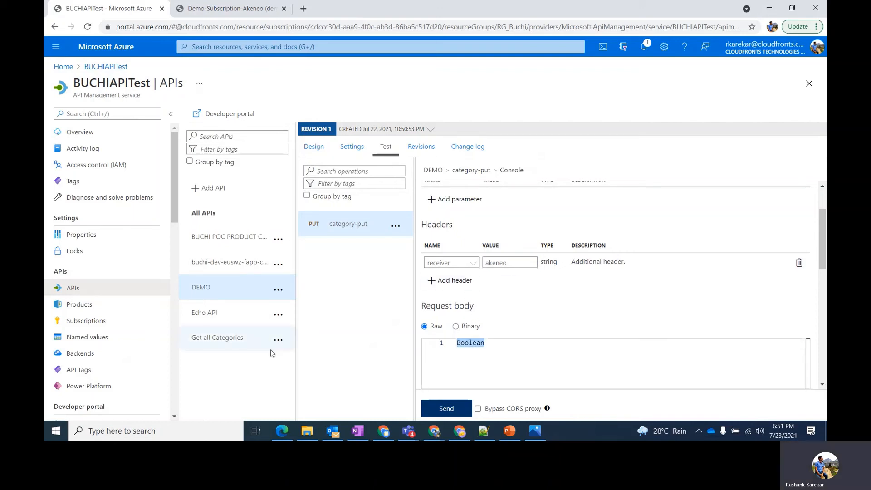
pyautogui.write('Akenoe')
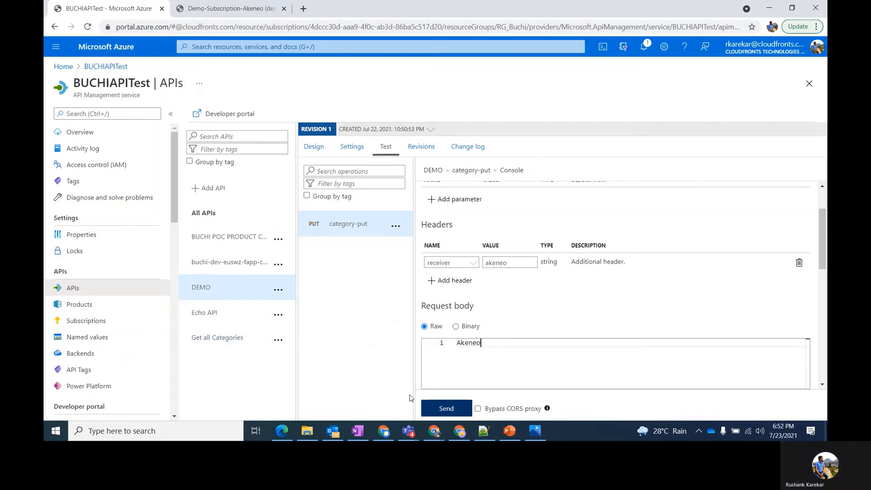
pyautogui.click(445, 407)
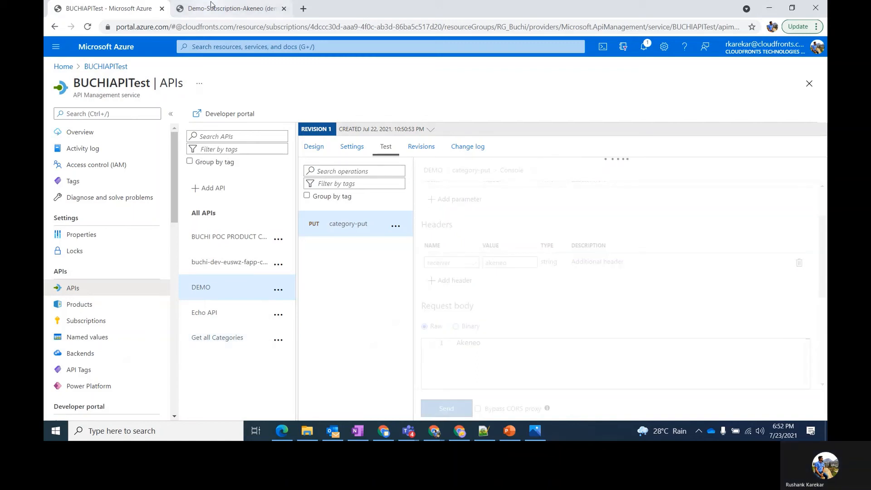
# Step: Refresh demo-topic's subscription counts: Demo-Subscription 2, Akeneo 1, ESL 0
pyautogui.click(228, 8)
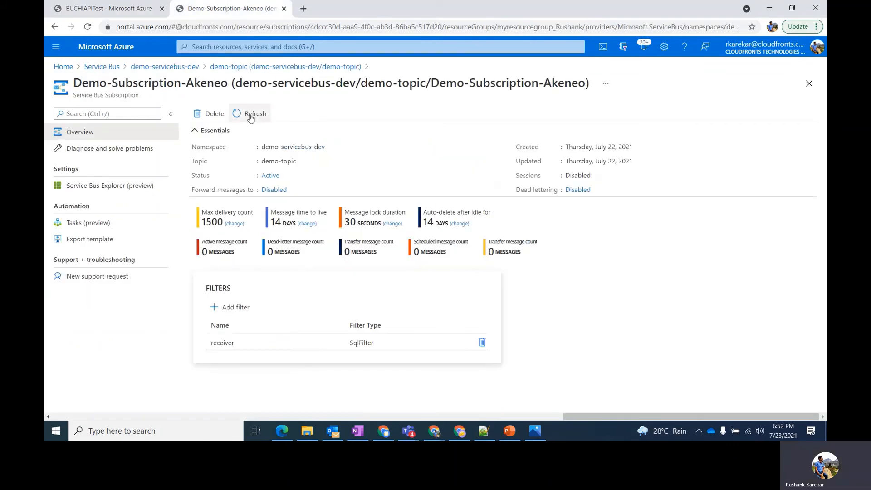
pyautogui.click(285, 66)
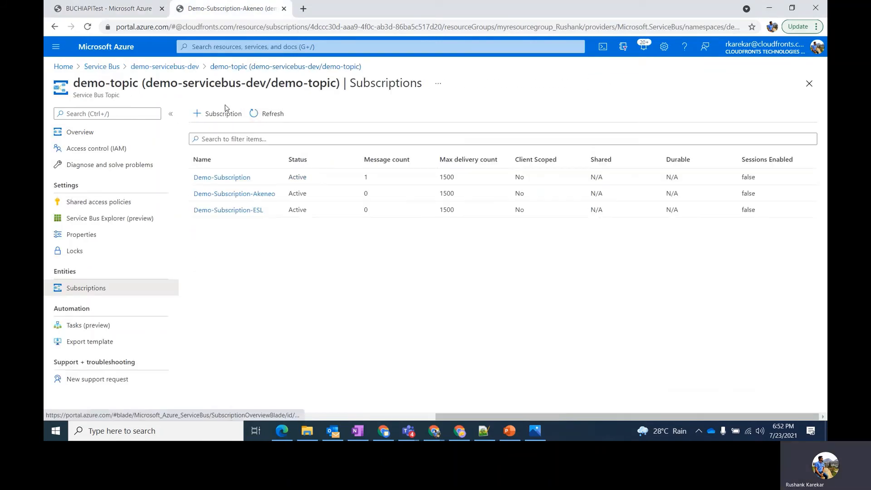
pyautogui.click(266, 113)
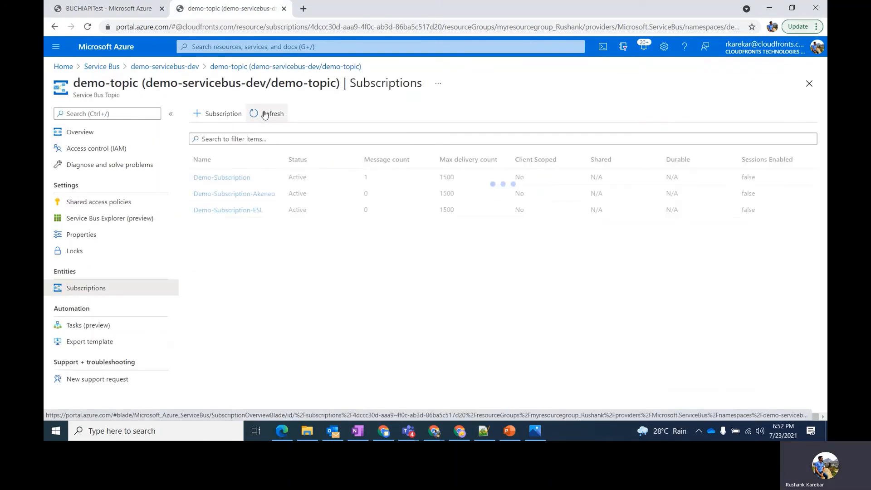
pyautogui.click(266, 114)
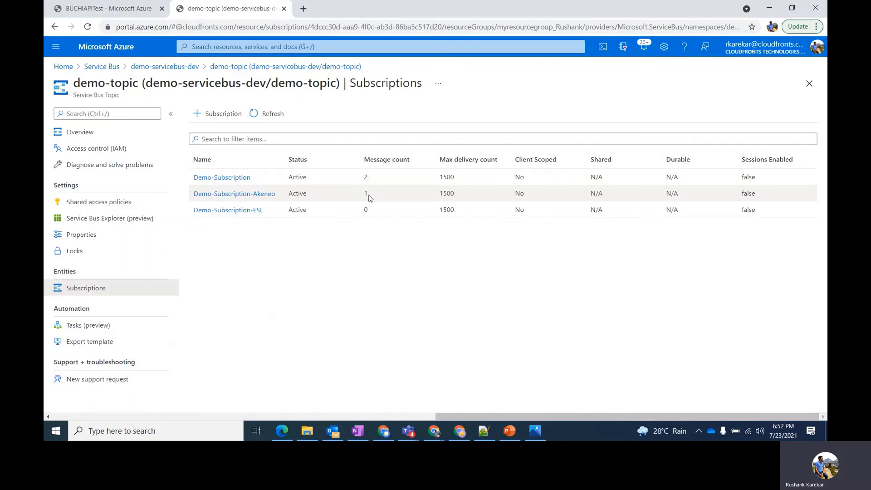
# Step: Peek Demo-Subscription-Akeneo's Akeneo message carrying custom property receiver akeneo
pyautogui.click(234, 193)
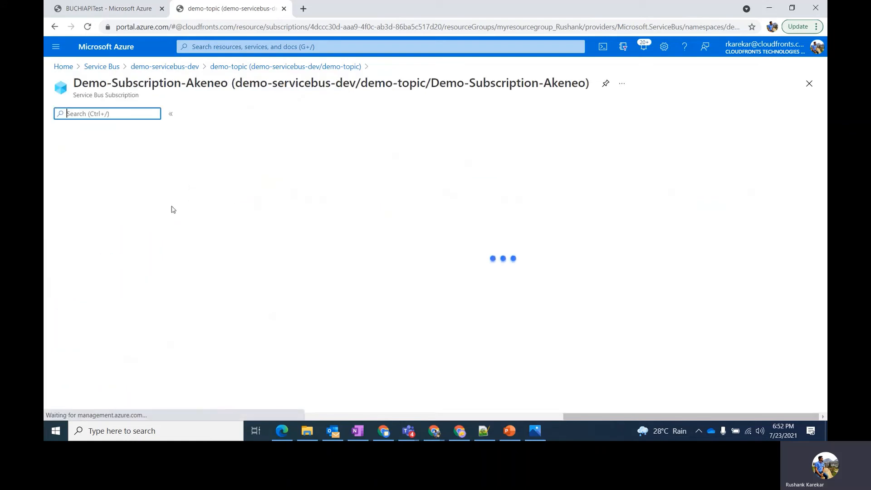
pyautogui.click(110, 185)
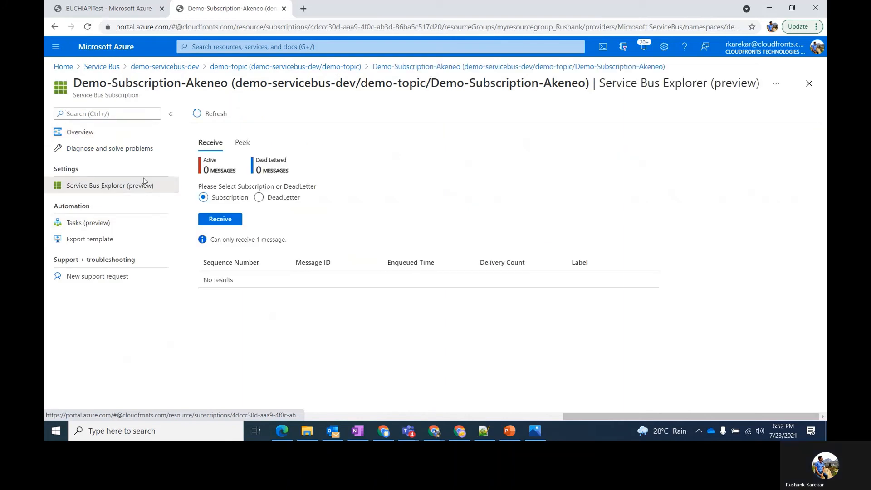
pyautogui.click(242, 142)
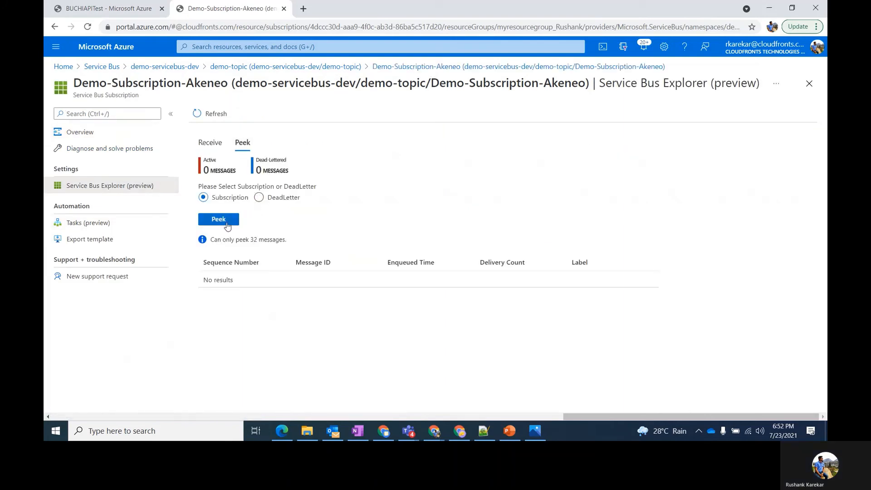
pyautogui.click(218, 219)
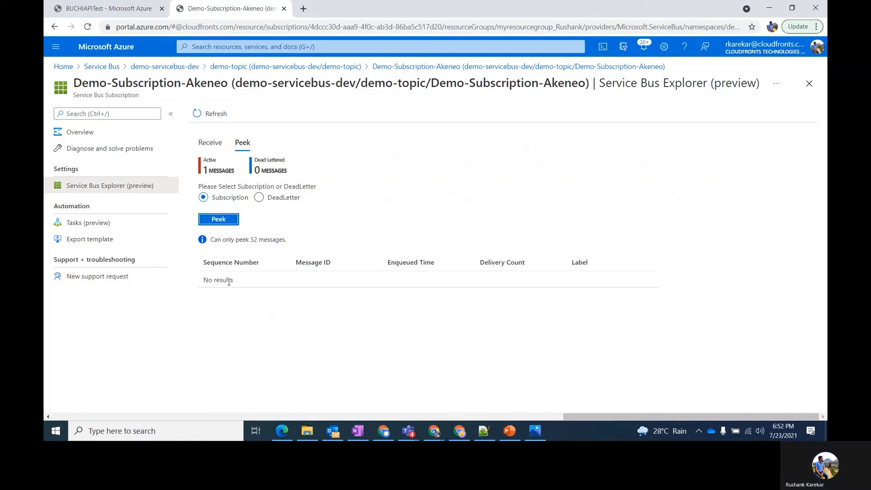
pyautogui.click(217, 218)
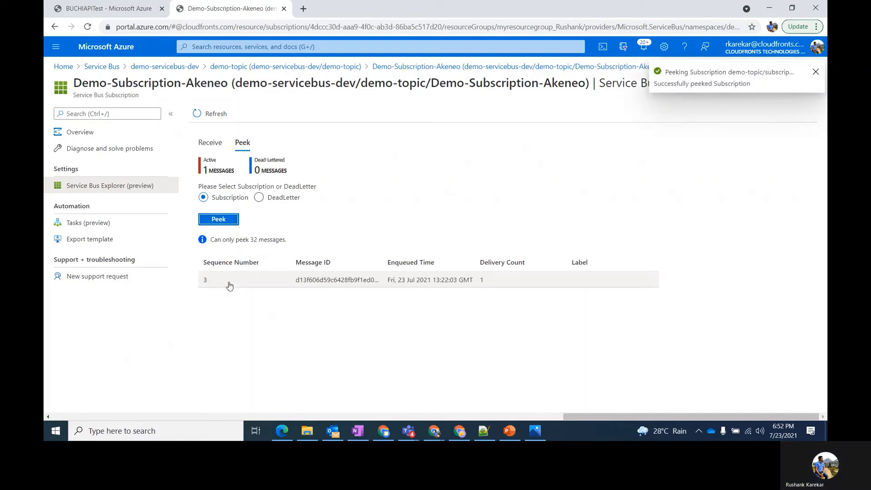
pyautogui.click(250, 279)
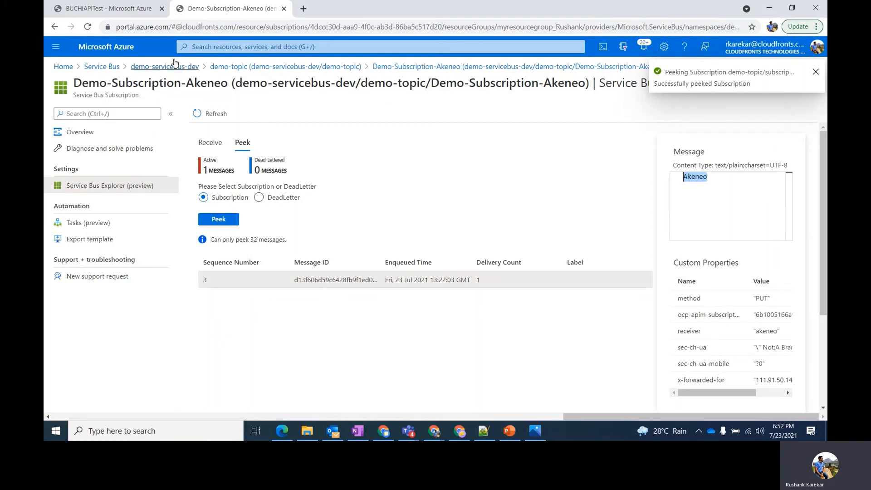
pyautogui.click(285, 67)
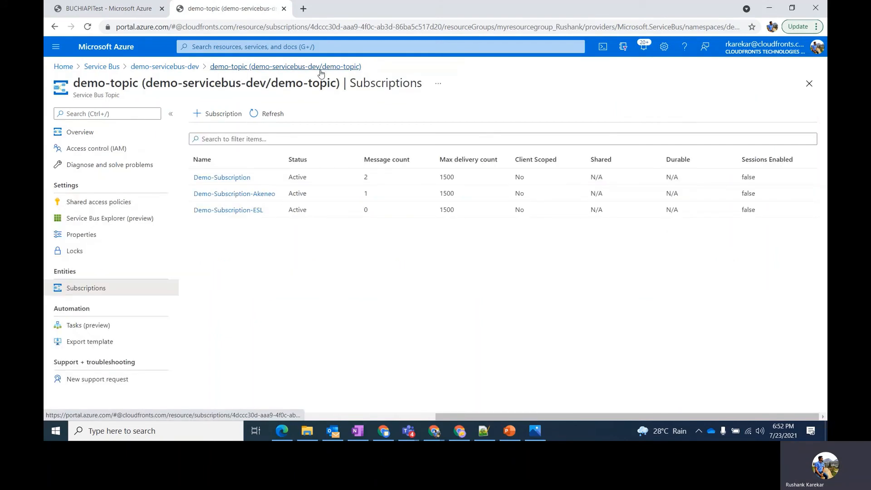
# Step: Create Demo-Subscription-ESL's 'receiver' Correlation Filter with custom property receiver = esl and save
pyautogui.click(228, 210)
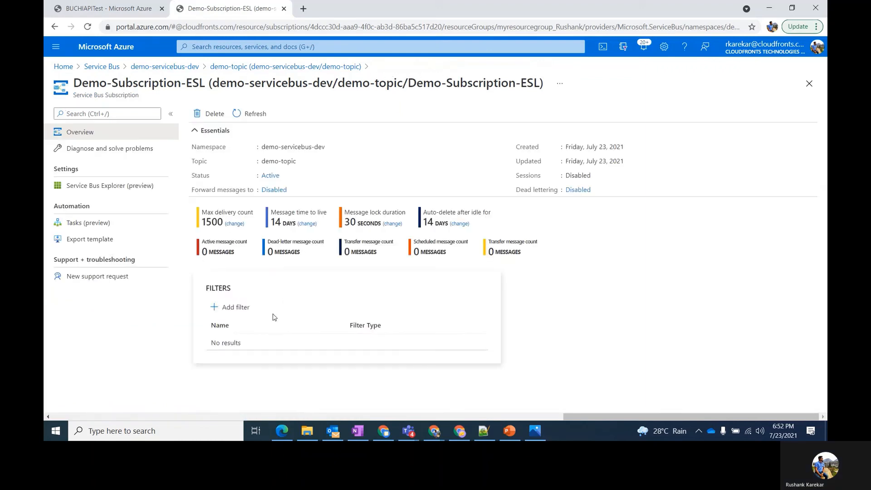
pyautogui.click(229, 307)
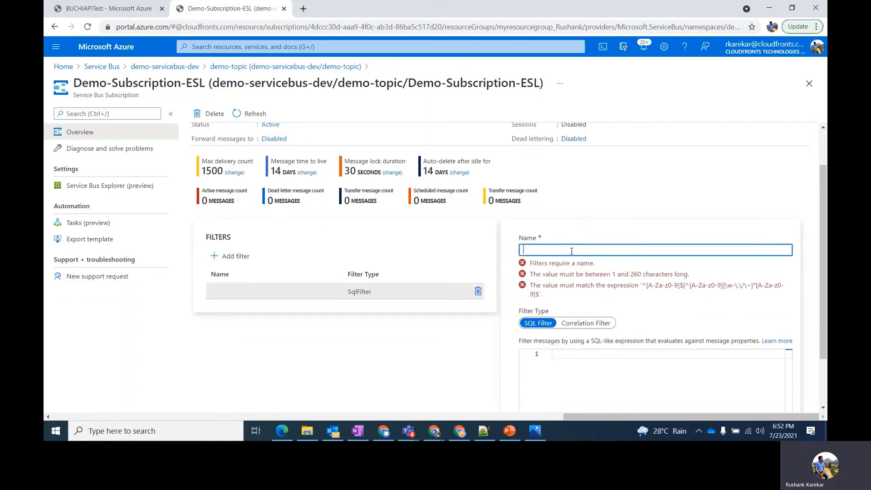
pyautogui.write('receiver')
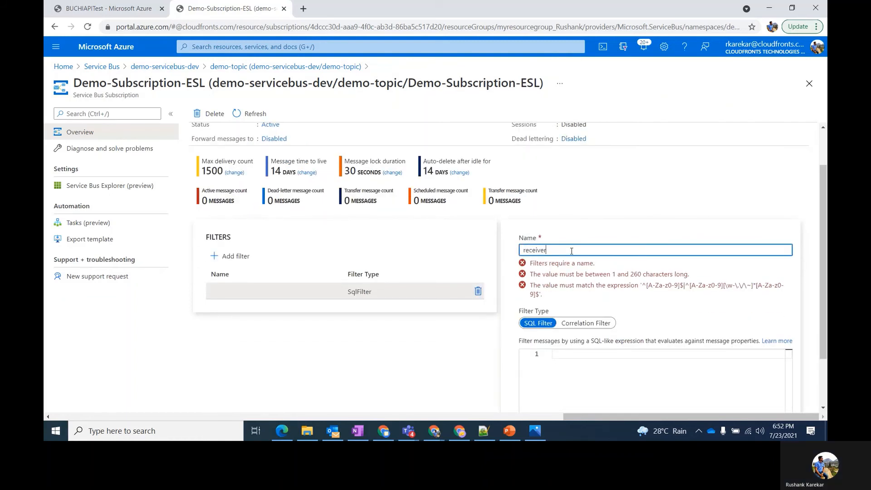
pyautogui.click(584, 280)
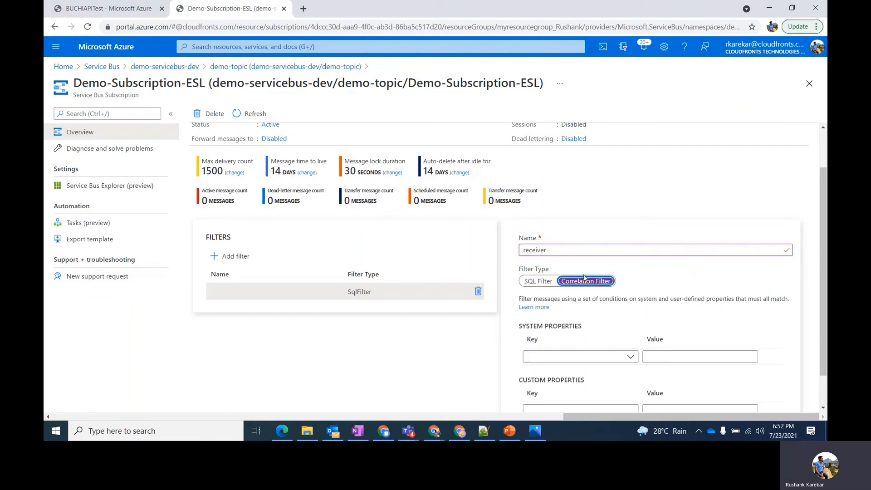
pyautogui.scroll(-3)
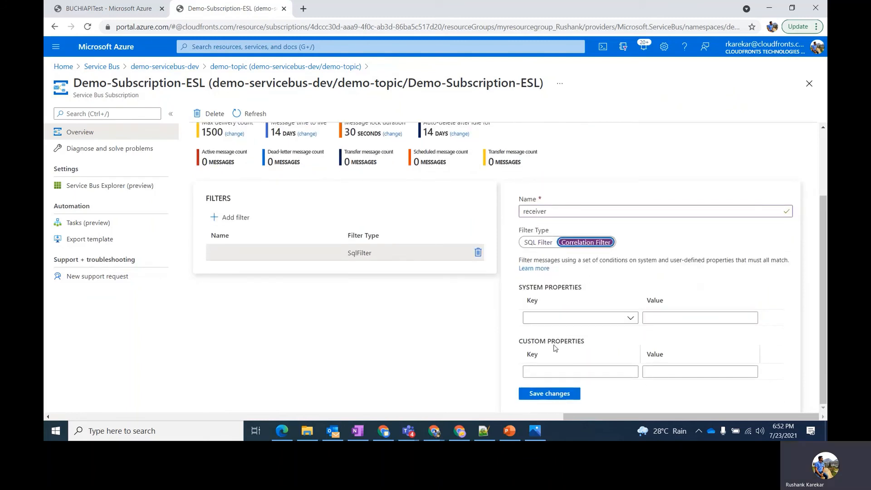
pyautogui.write('req')
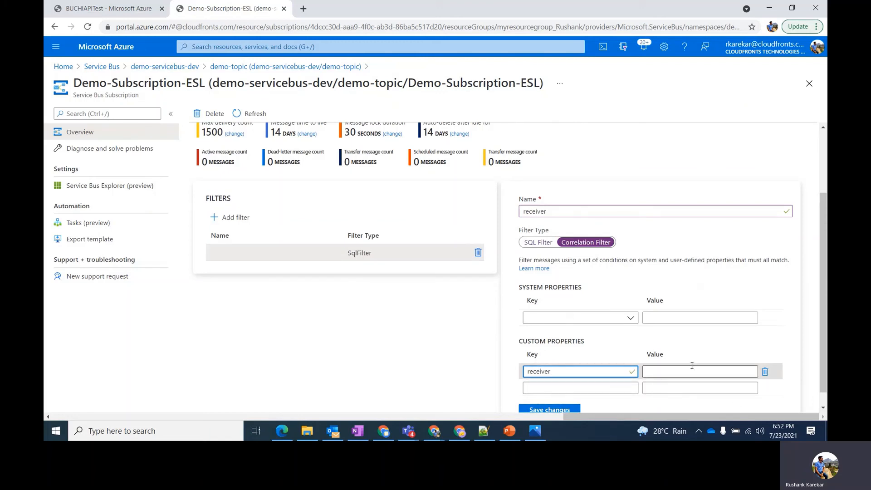
pyautogui.write('esl')
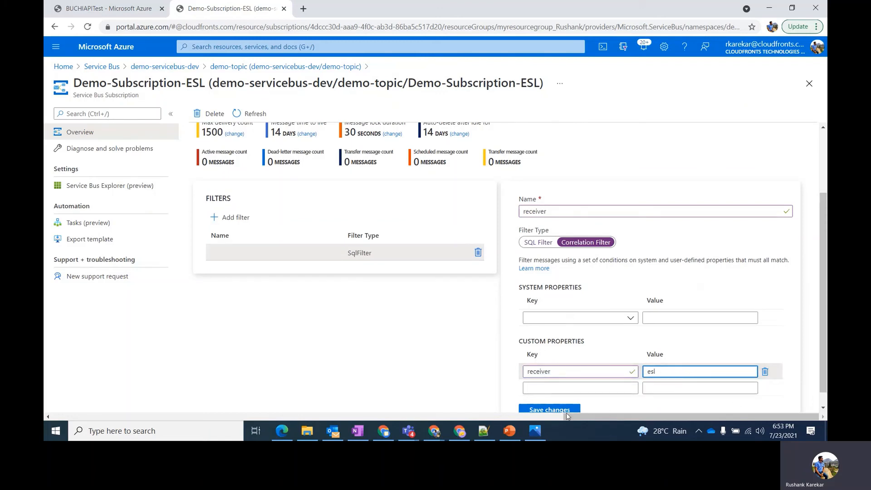
pyautogui.click(549, 409)
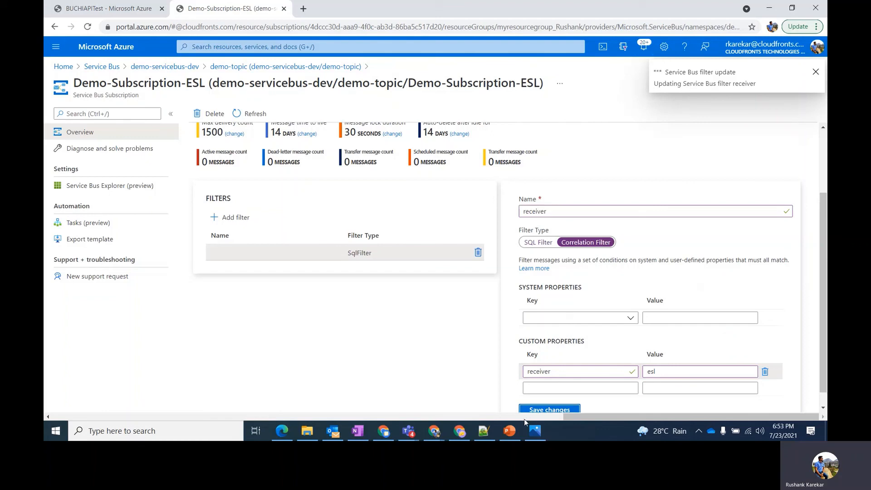
pyautogui.moveTo(199, 212)
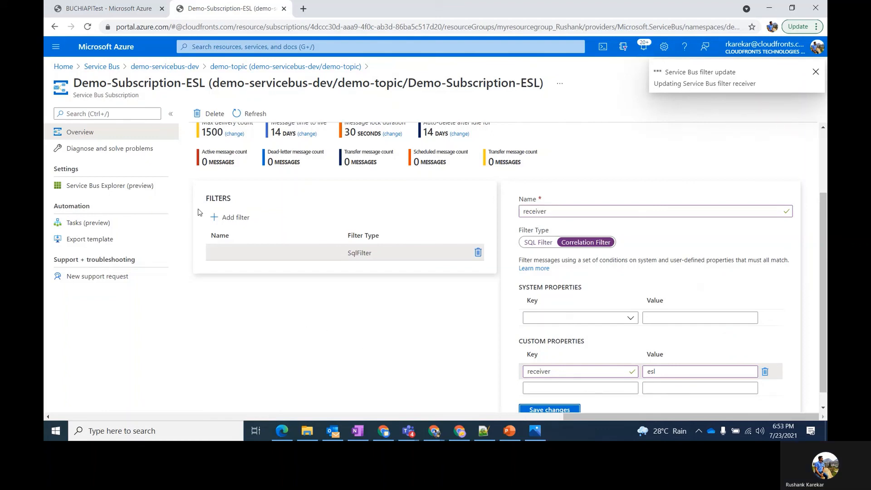
pyautogui.click(103, 8)
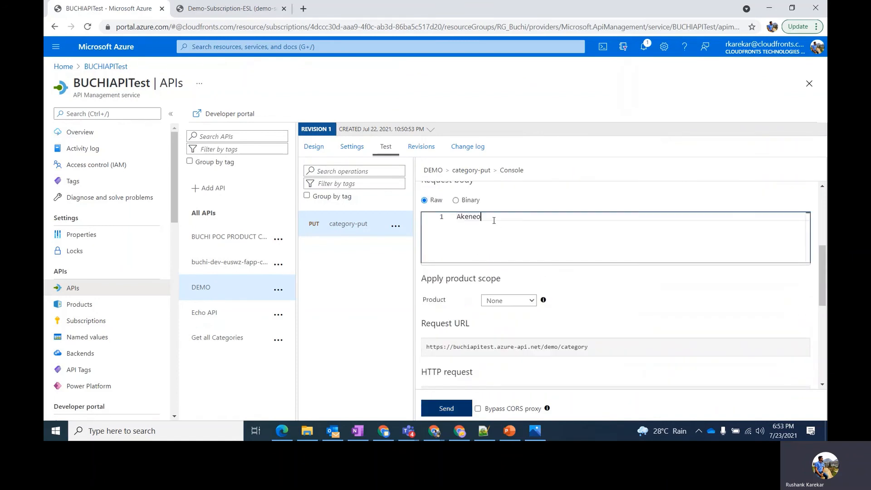
# Step: Send the category-put test with header receiver esl and body ESL, then return to Service Bus
pyautogui.write('ESL')
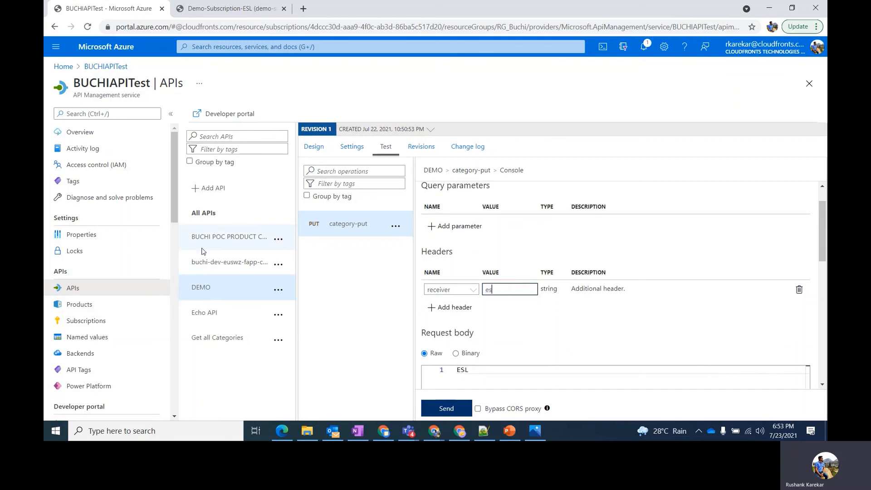
pyautogui.scroll(-3)
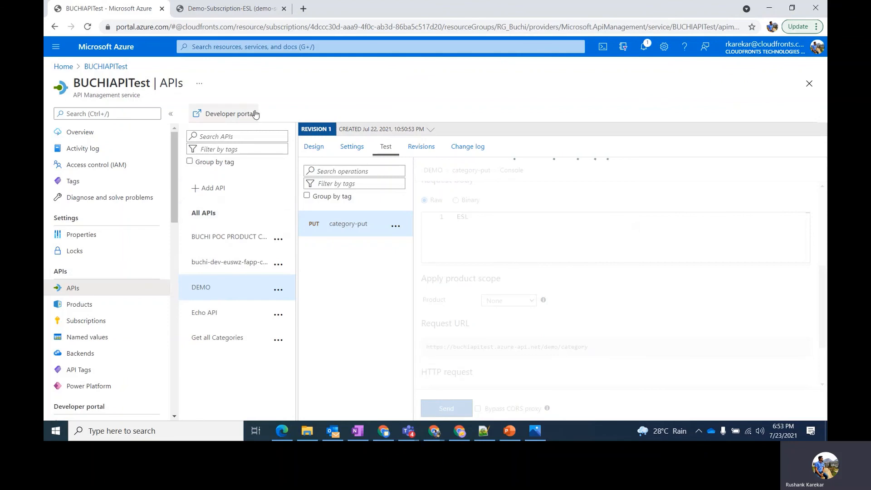
pyautogui.click(228, 9)
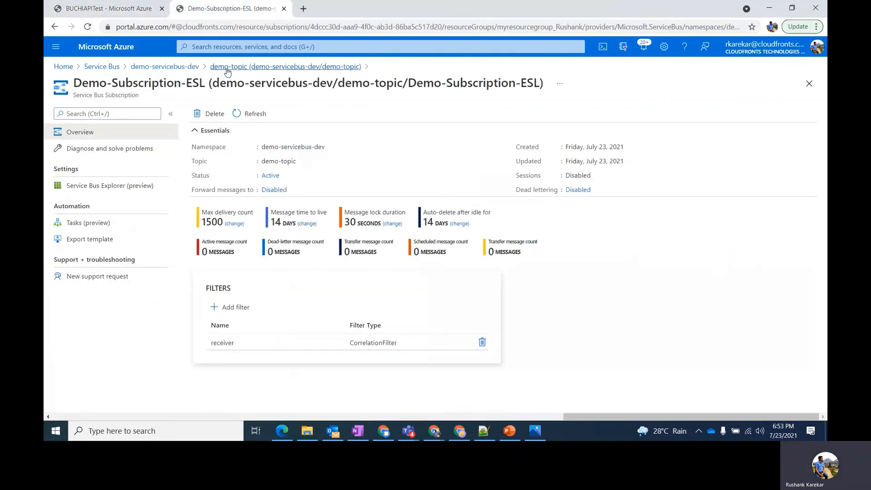
# Step: Peek Demo-Subscription-ESL to confirm its ESL message with receiver property 'esl', then return to demo-topic
pyautogui.click(285, 66)
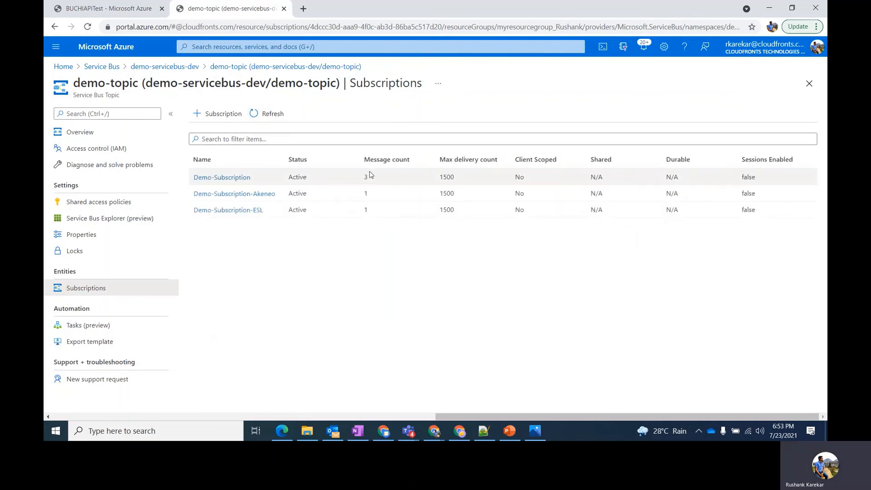
pyautogui.click(228, 209)
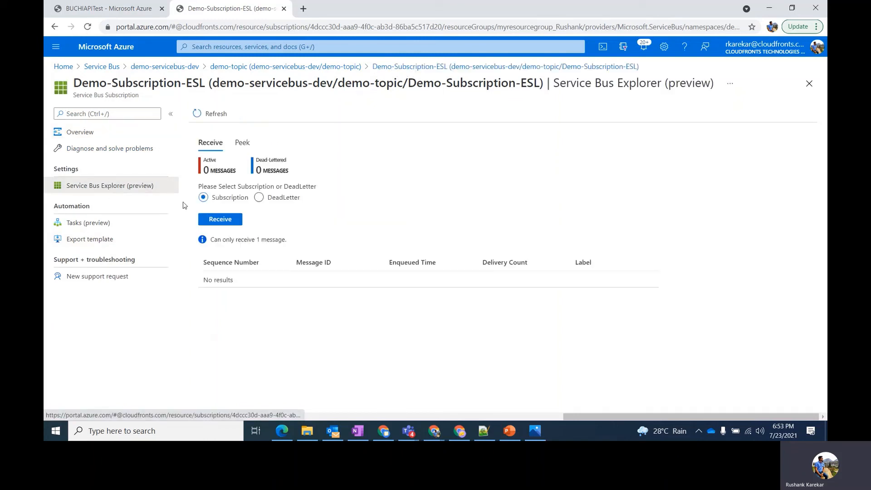
pyautogui.click(242, 142)
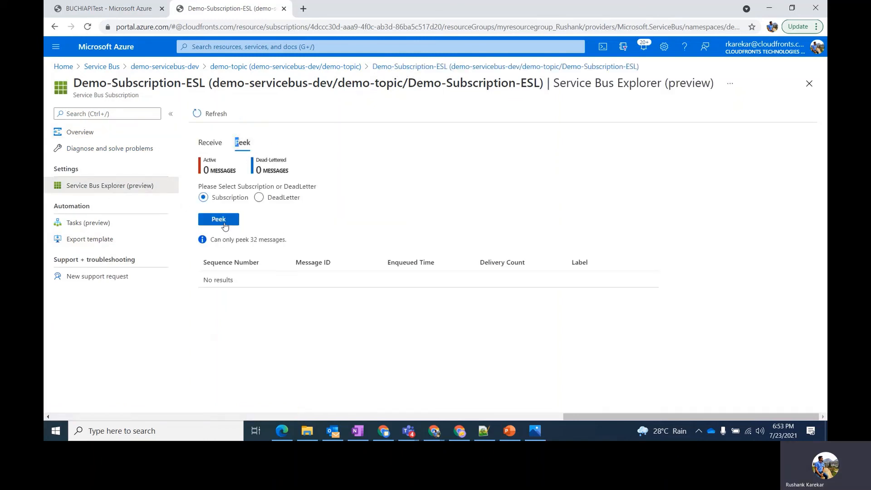
pyautogui.click(218, 218)
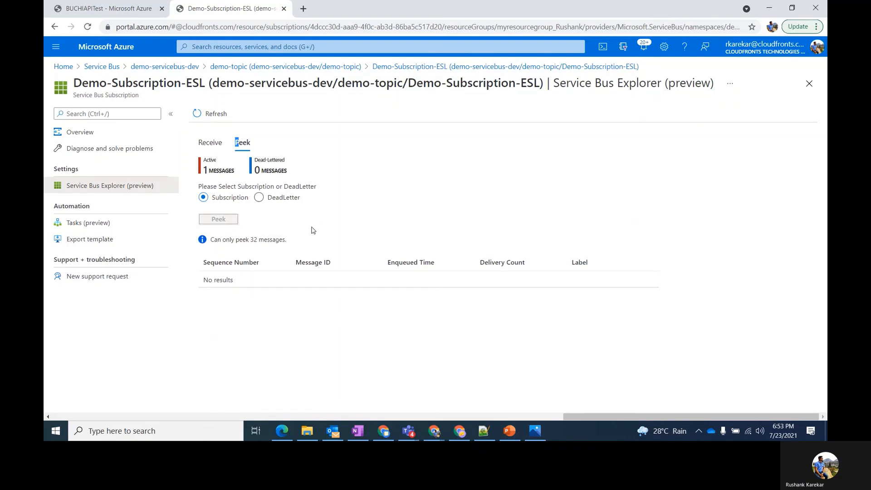
pyautogui.click(218, 218)
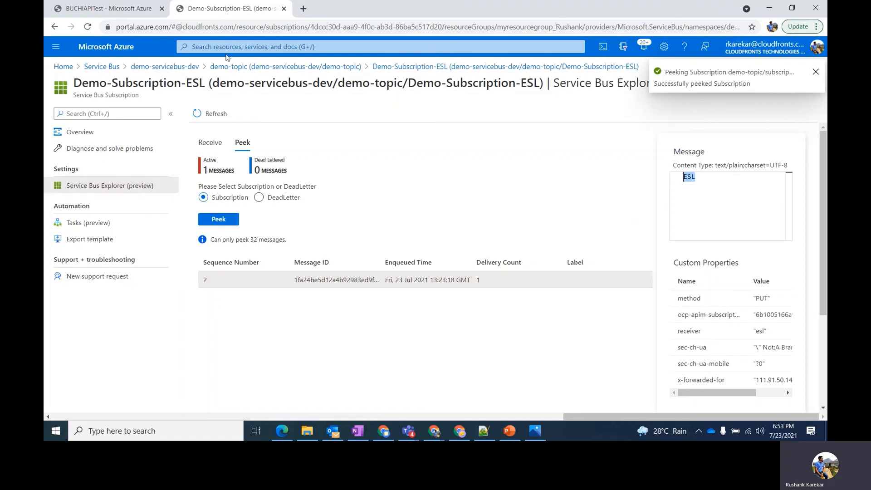
pyautogui.click(284, 67)
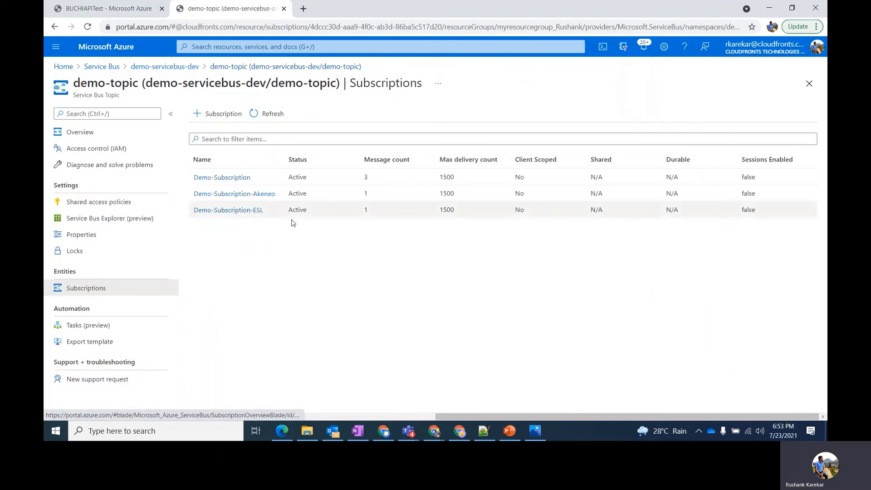
pyautogui.moveTo(295, 227)
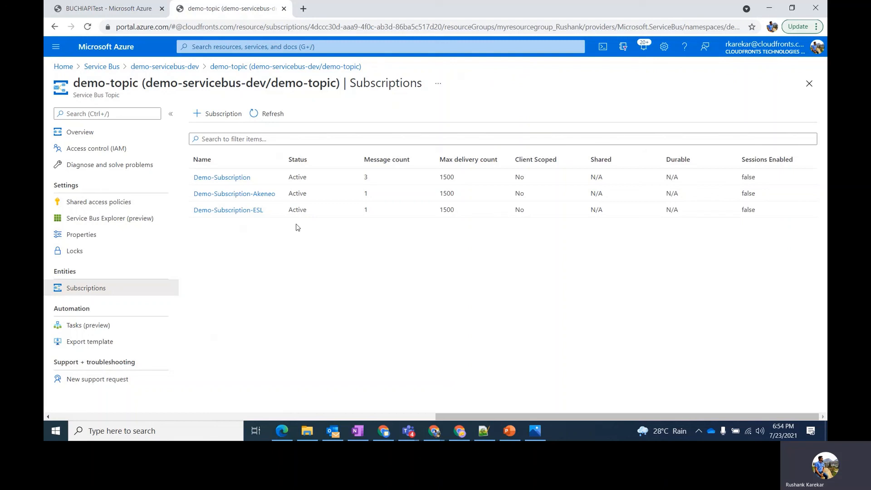
pyautogui.moveTo(426, 383)
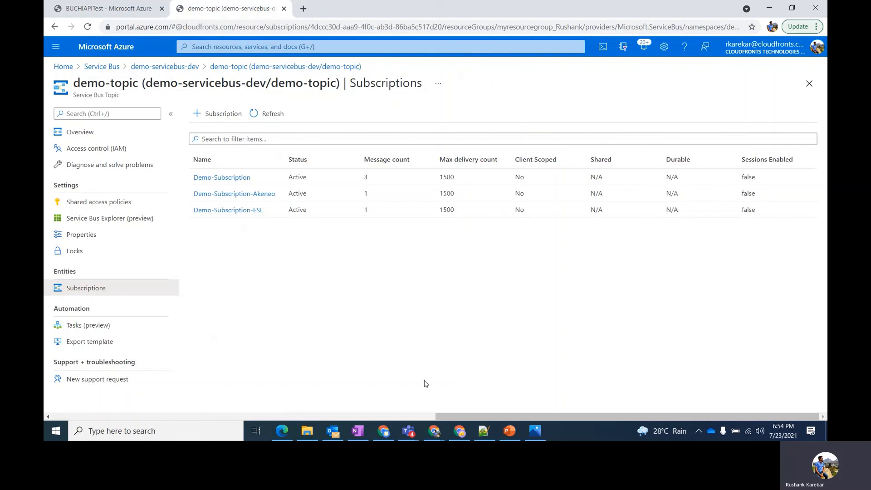